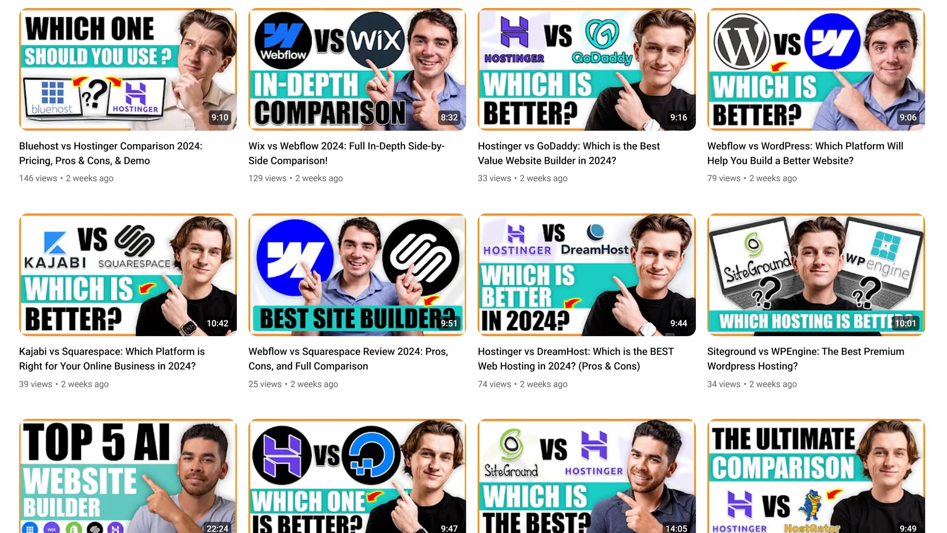
left_click(128, 70)
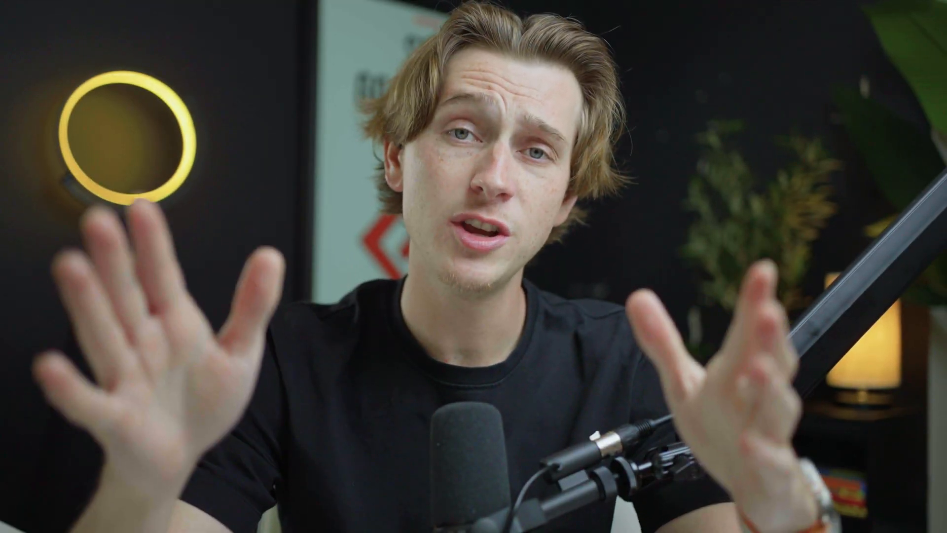